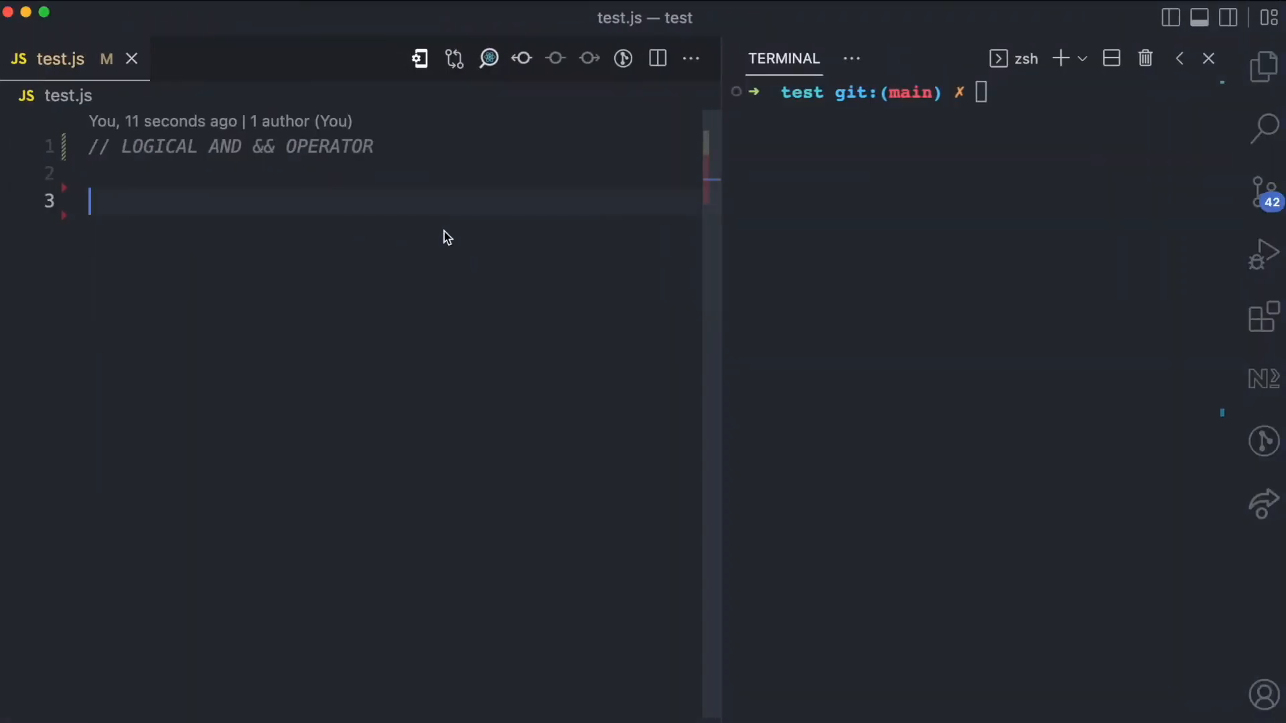
Add a // && comment and declare exp1 = 4 < 5, exp2 = false, exp3 = "hello".length > 1
type("/")
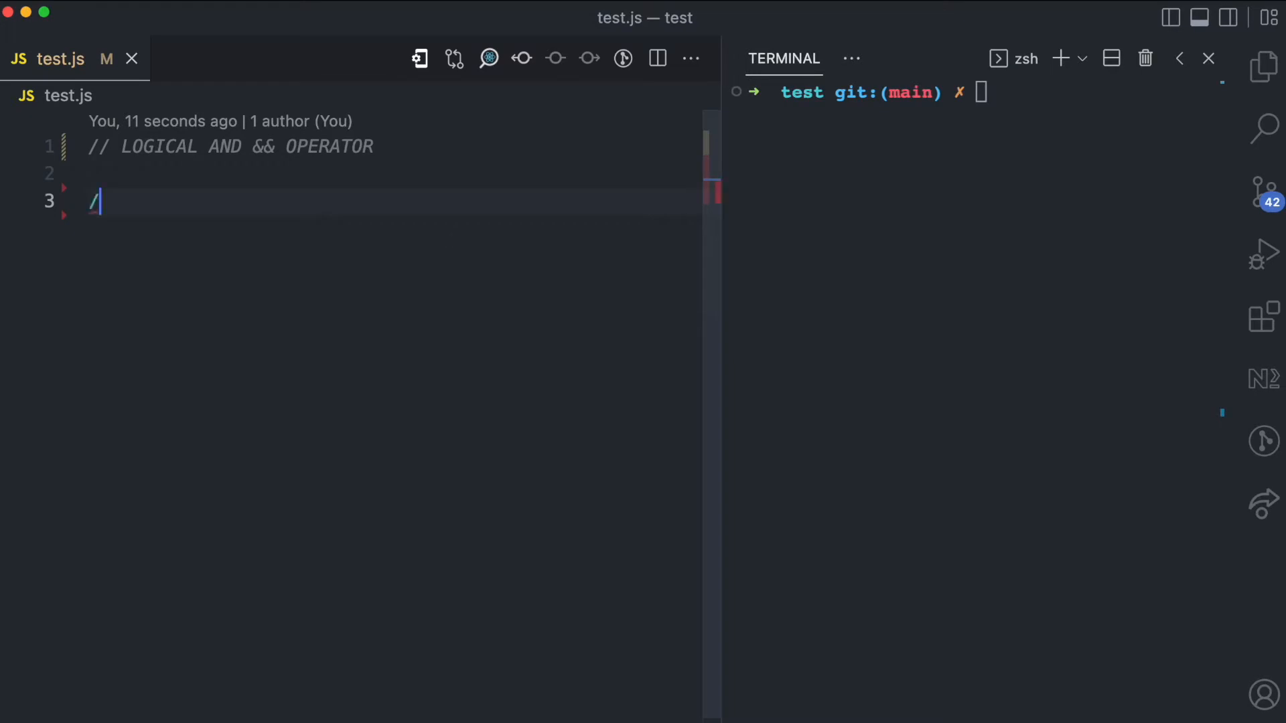
type("/ &&")
type("const exp3 = \"hello\".length > 1")
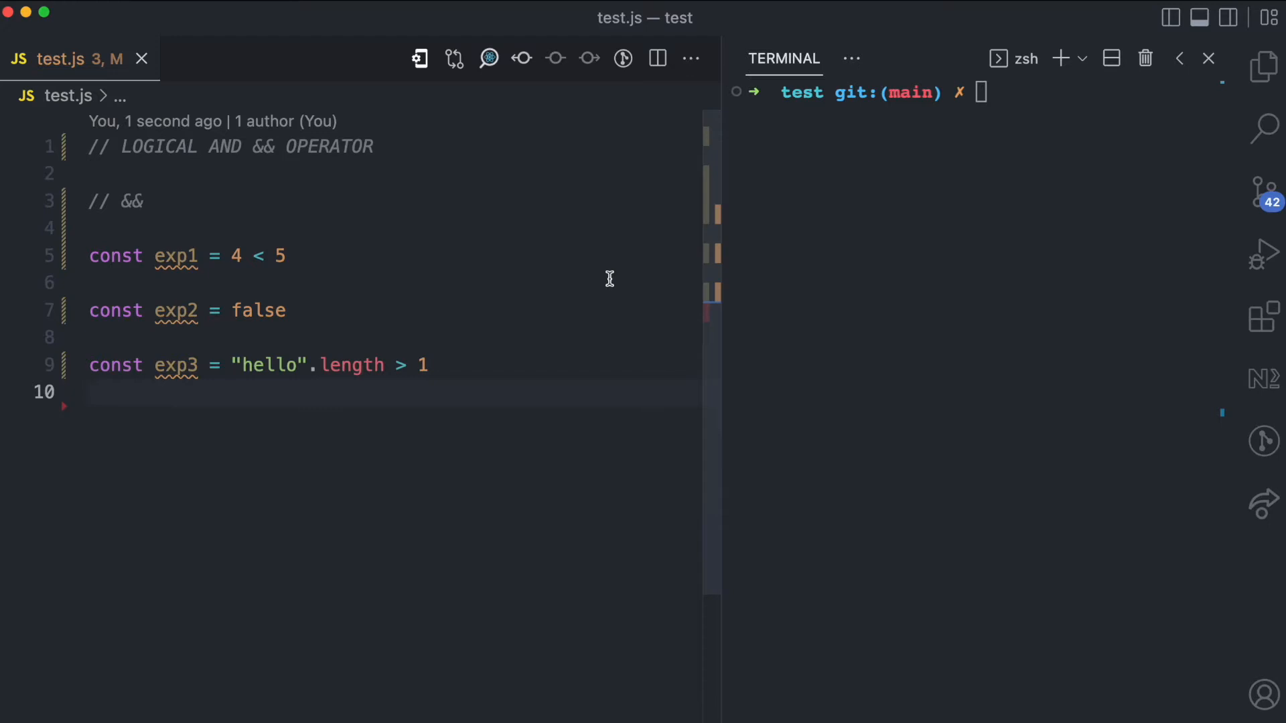
mouse_move(185, 274)
type(" // true")
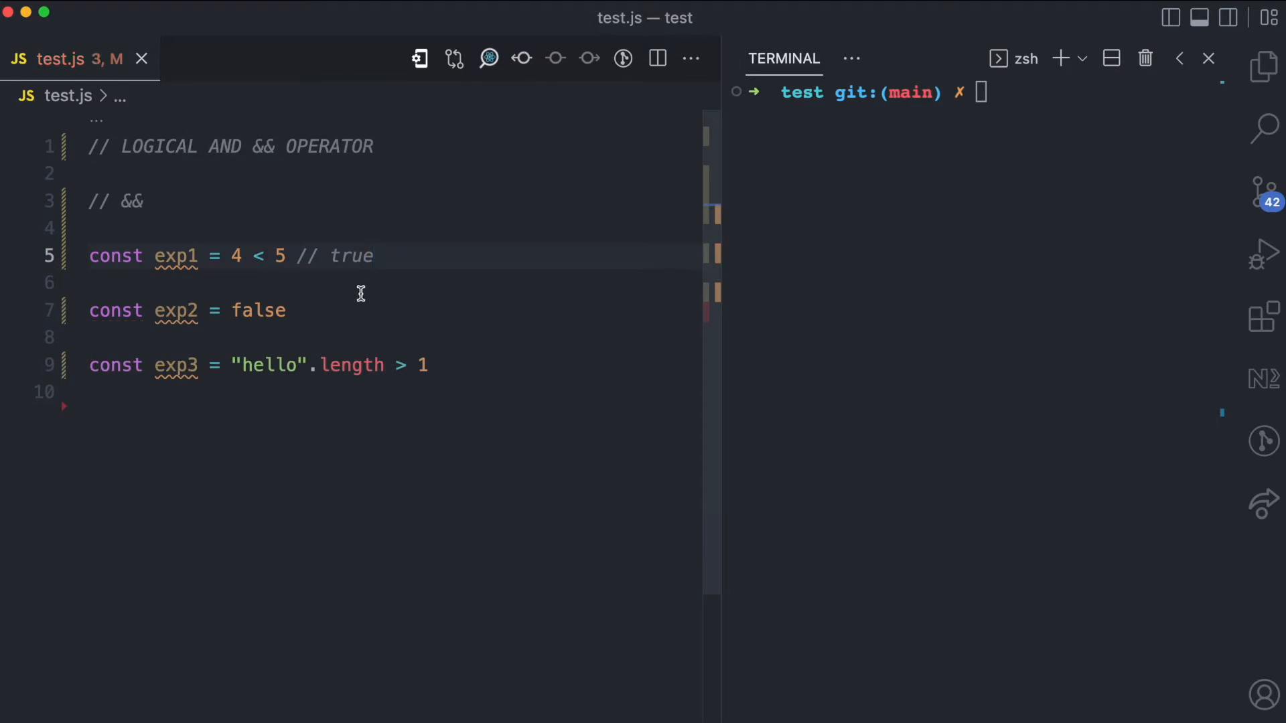
Append result comments: exp1 // true, exp2 // false, exp3 // true
type("// false")
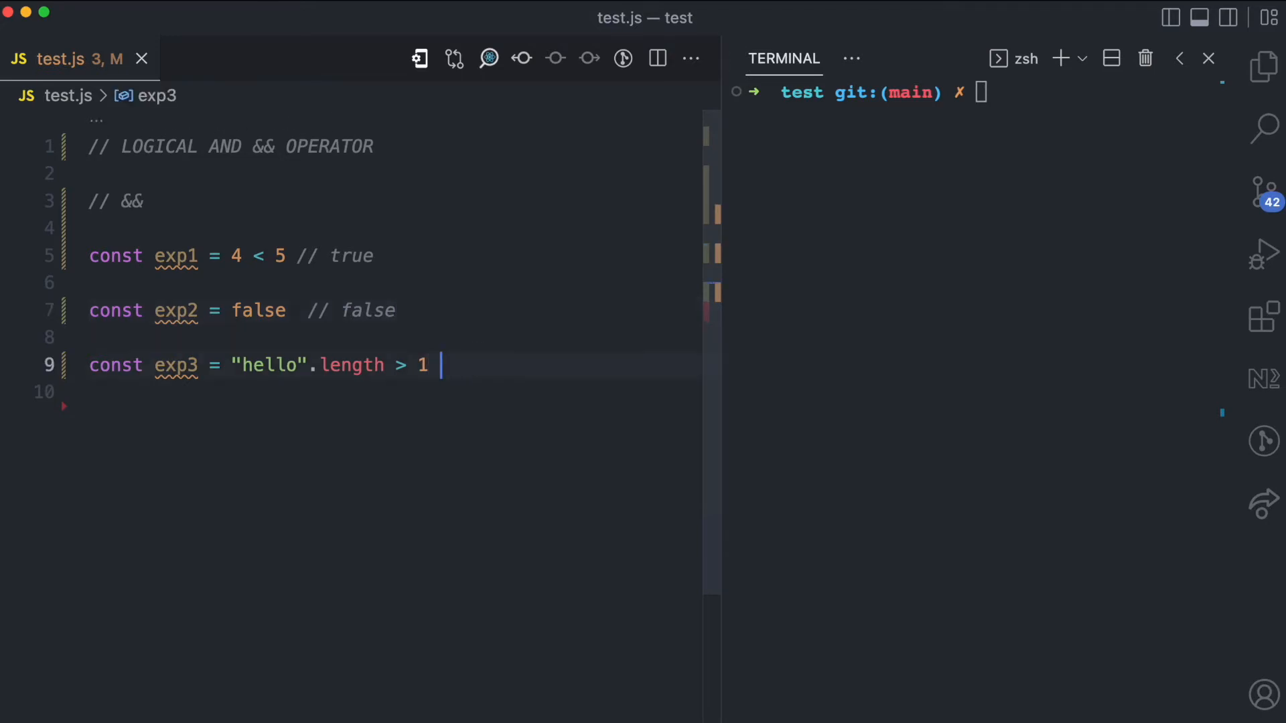
type("//")
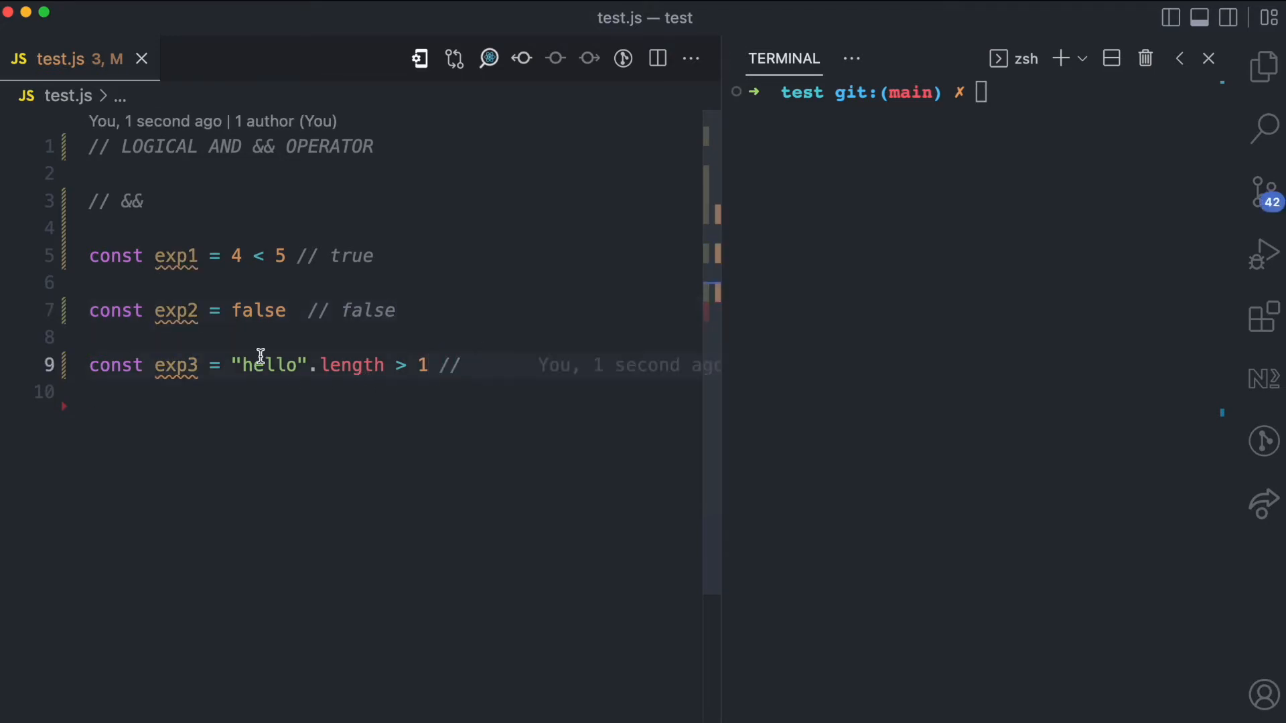
mouse_move(595, 364)
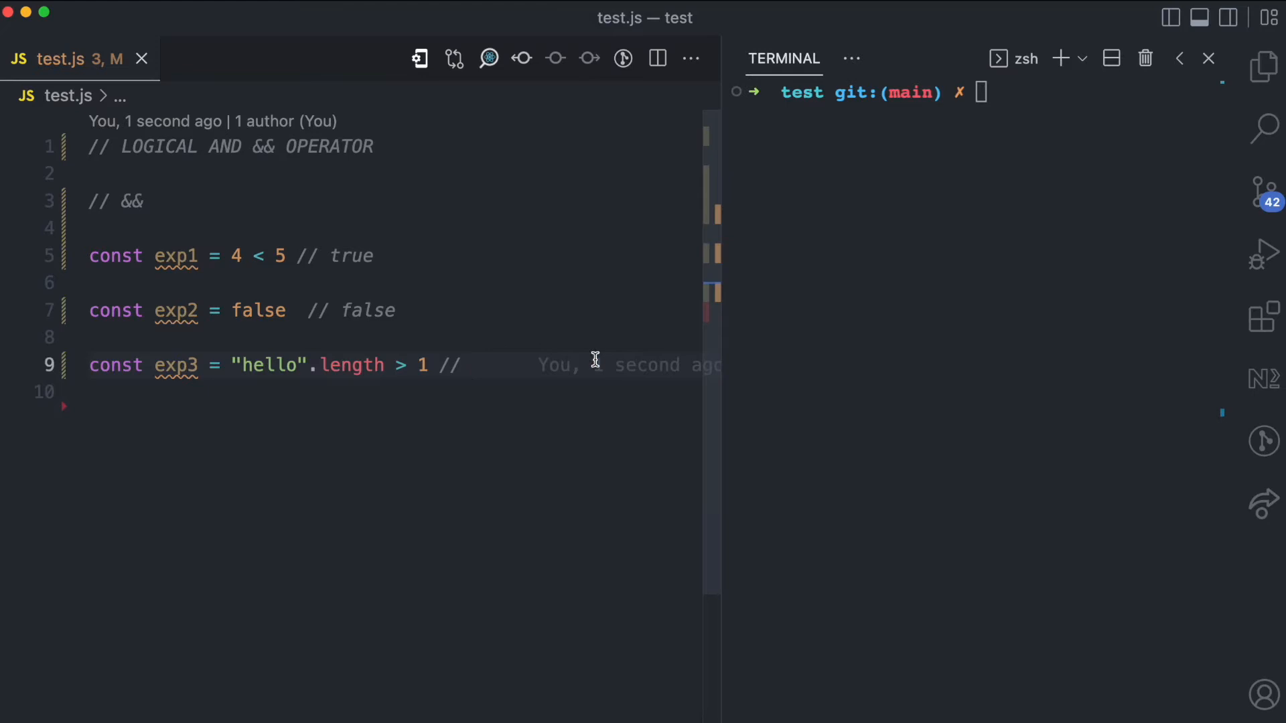
type("tri")
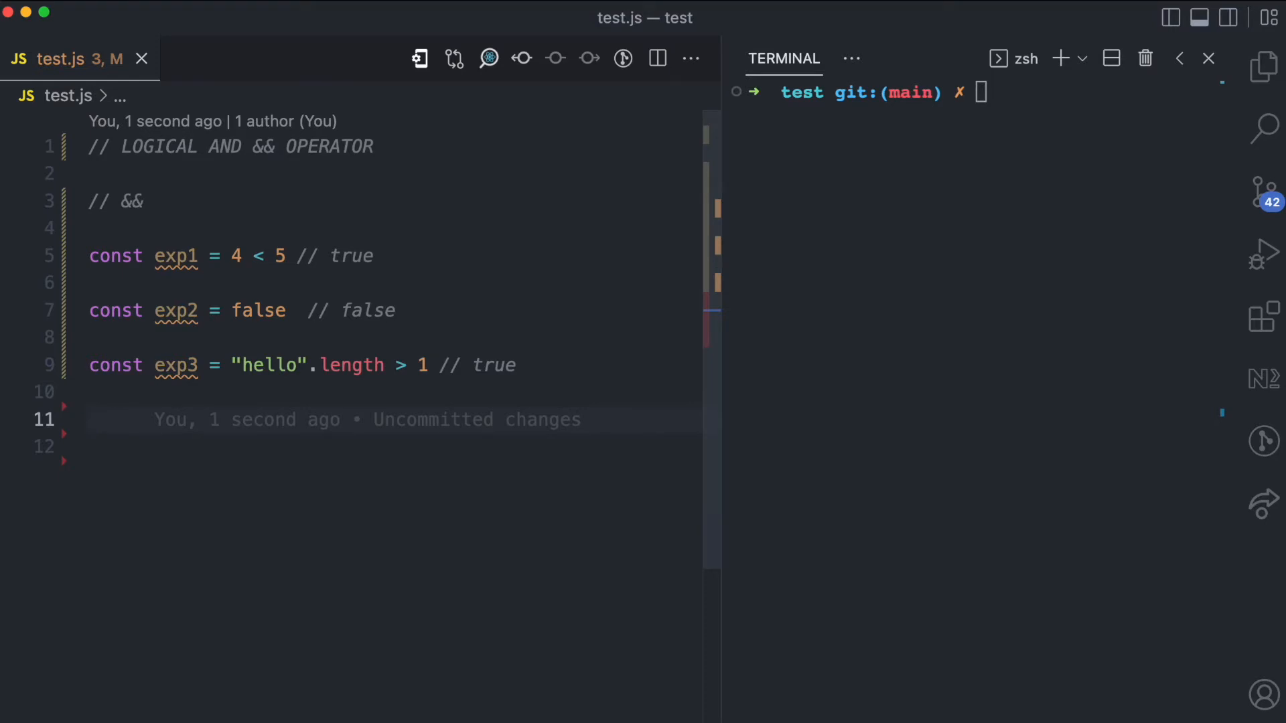
Log exp1 && exp2 and exp1 && exp3, then run node test printing false and true
type("console.log(exp1 &")
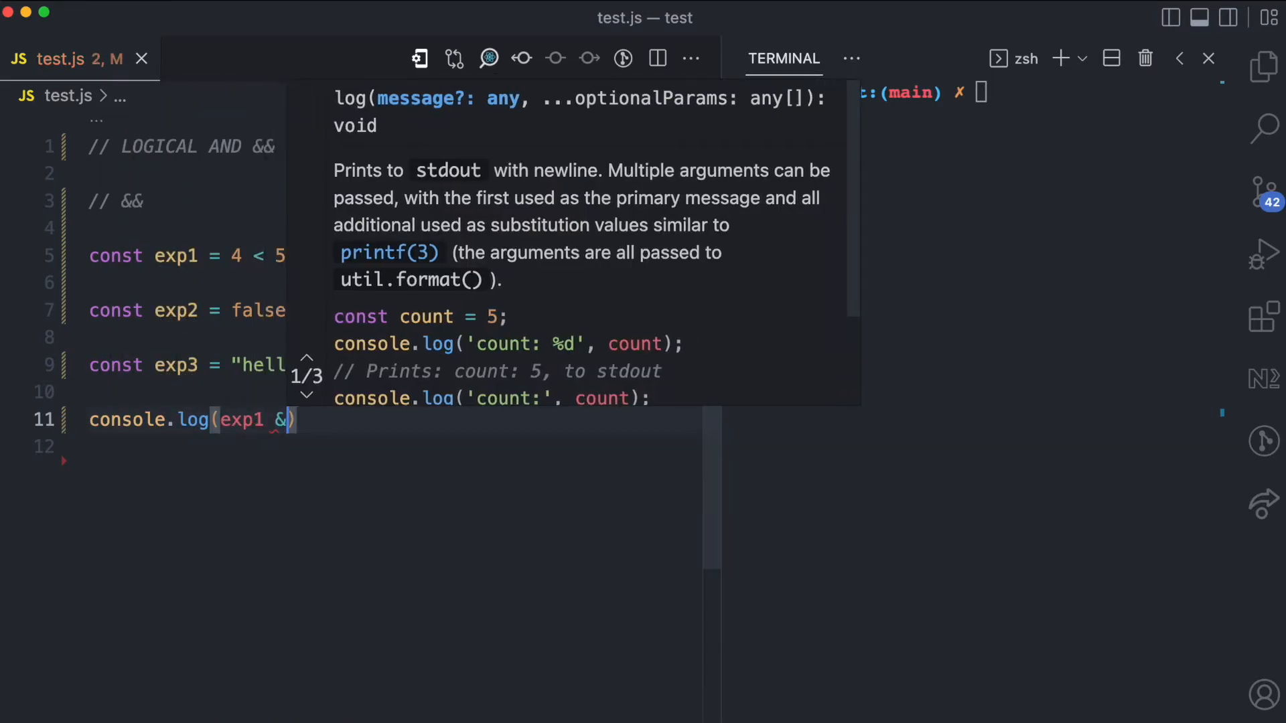
type("const")
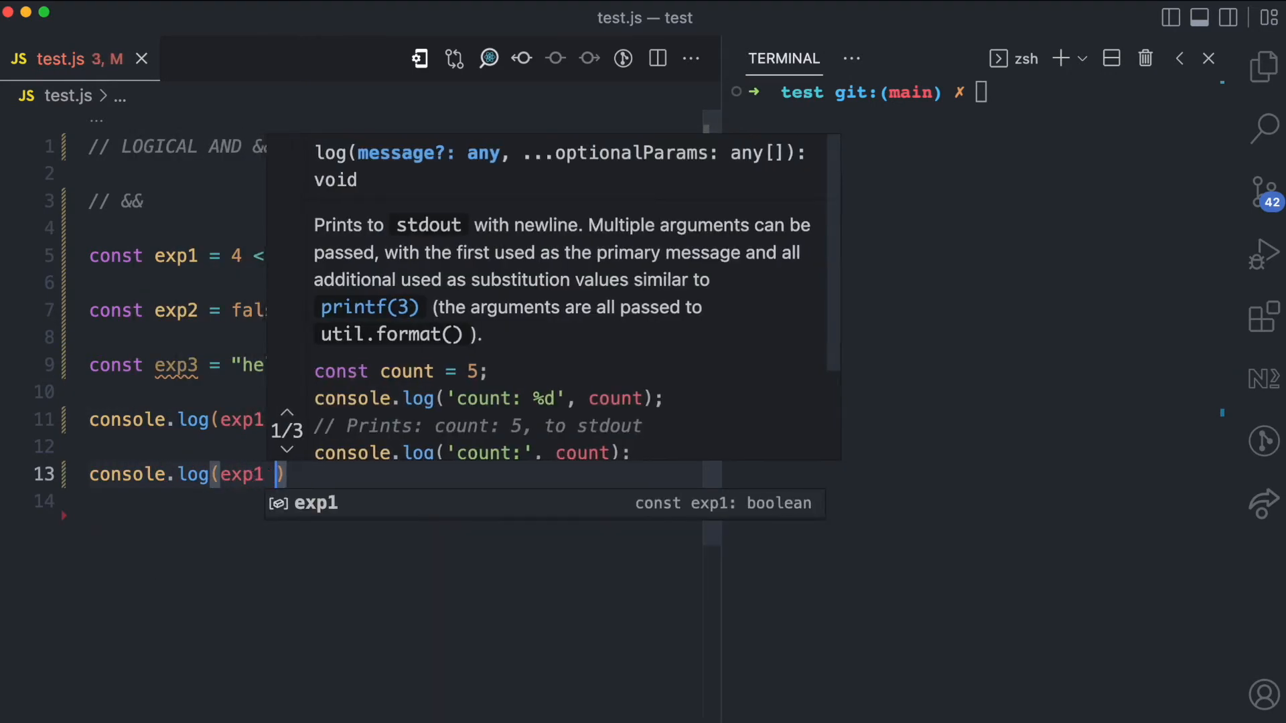
type("&& exp3")
left_click(976, 92)
type("node test")
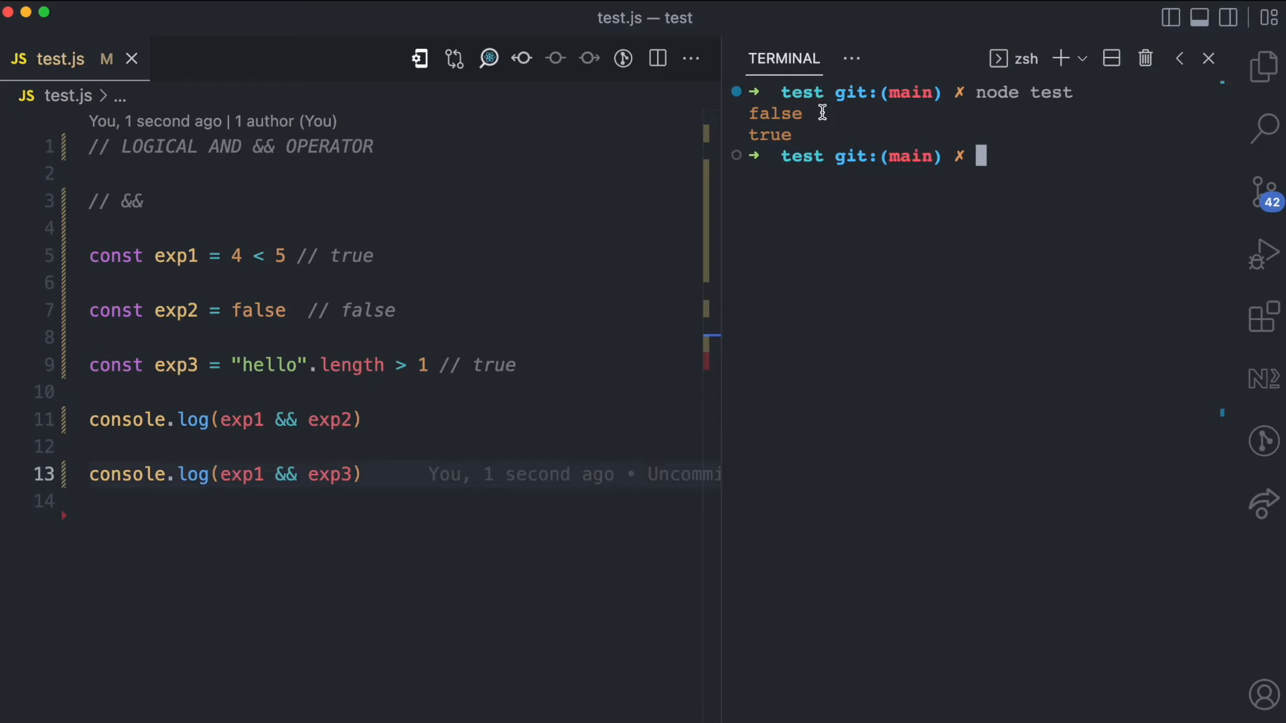
left_click(243, 419)
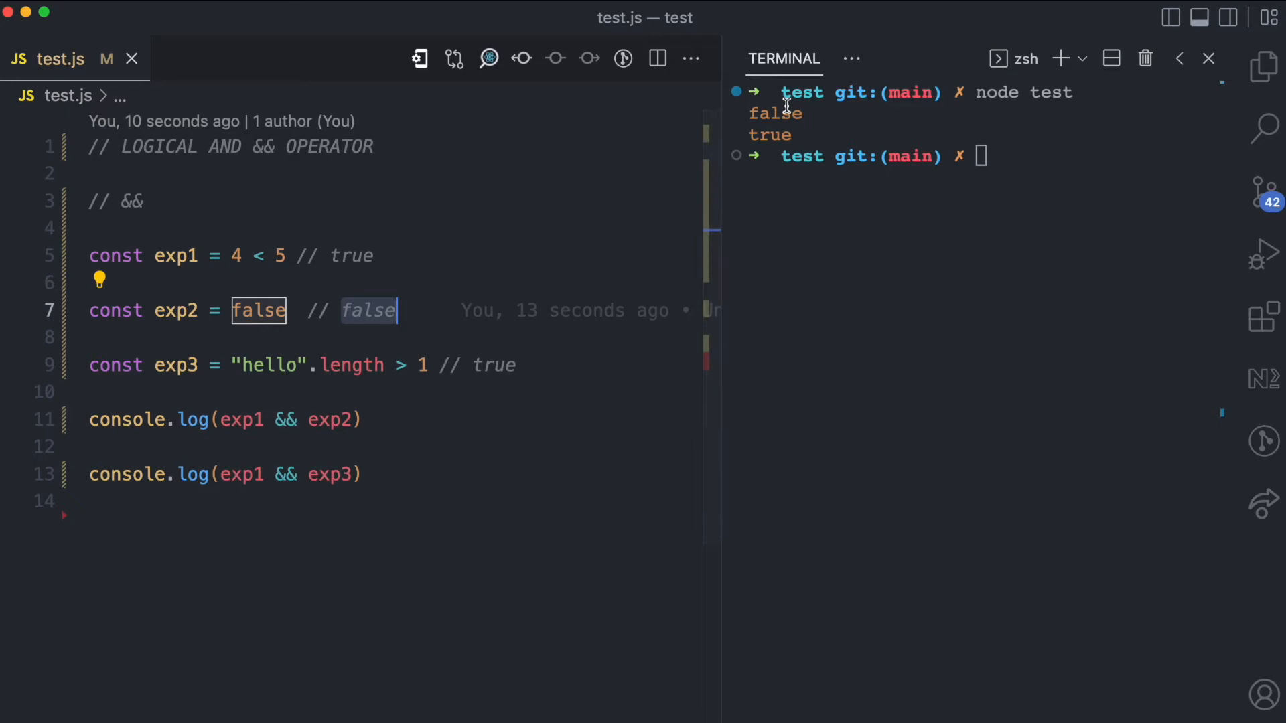
mouse_move(232, 496)
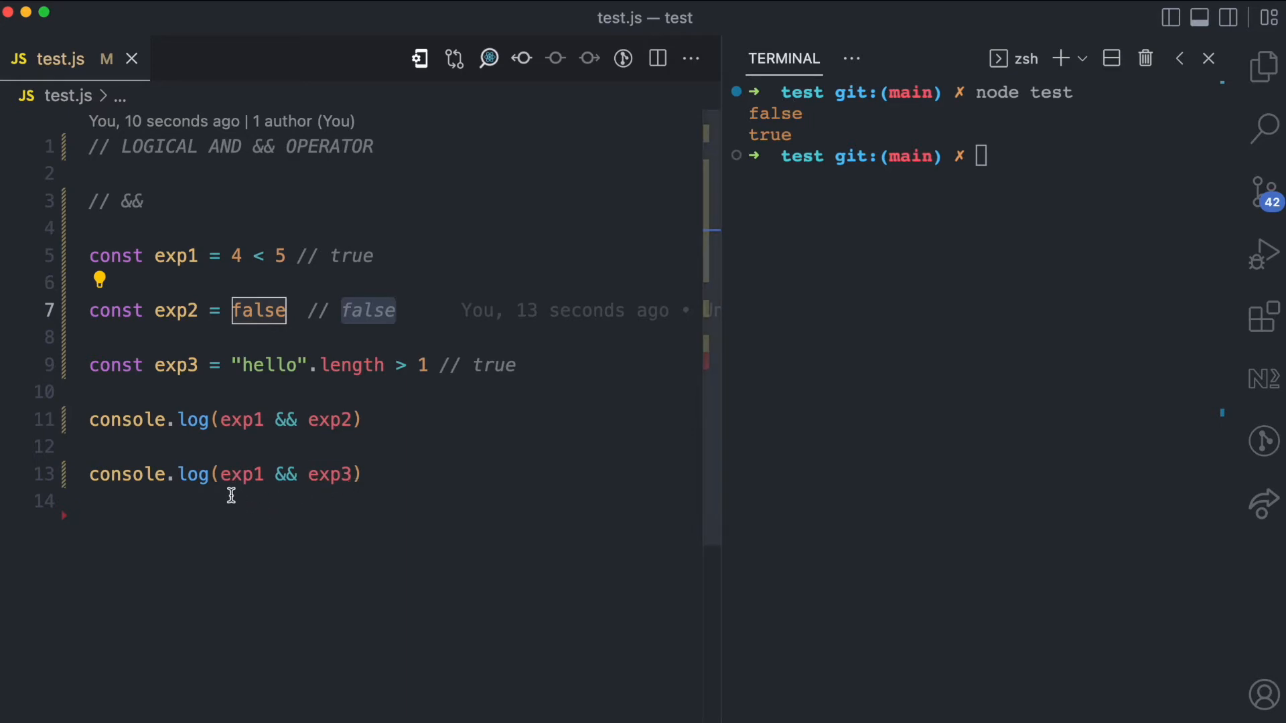
mouse_move(336, 480)
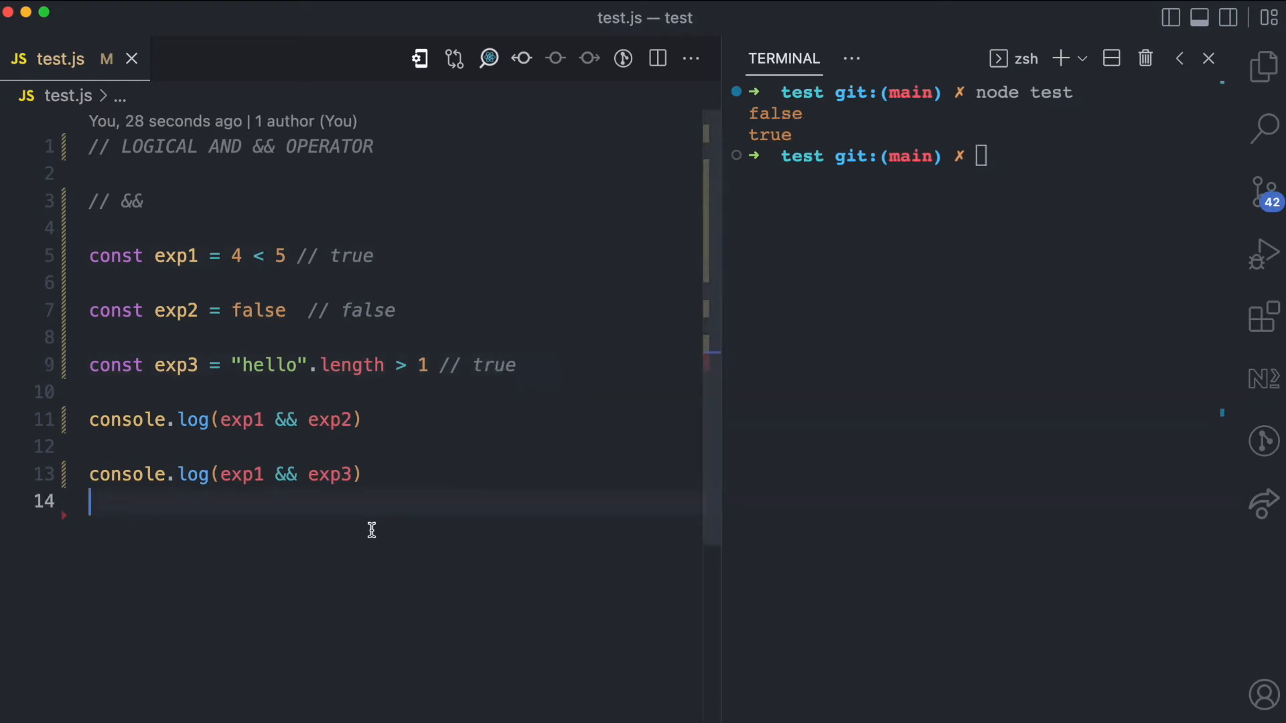
Add if (exp1 && exp2) { console.log("hello") } and rerun node test
type("if(exp1")
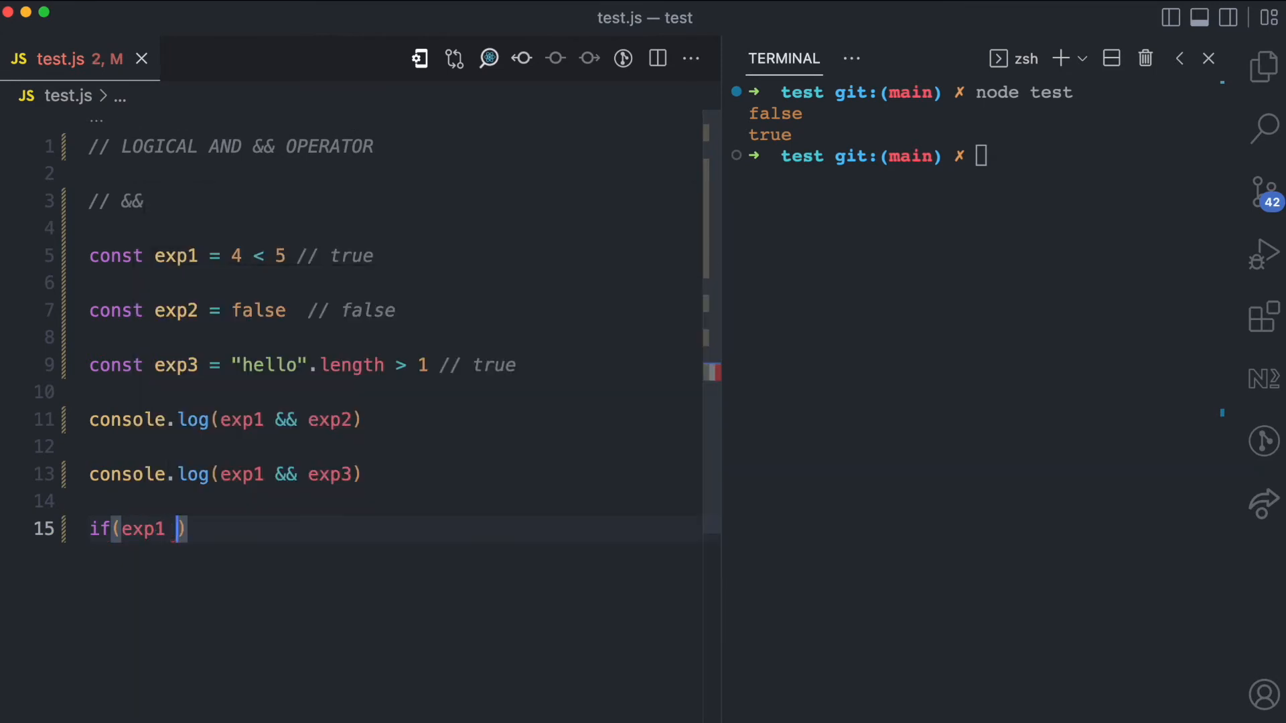
type("&& exp2")
type("console.log(\"hello\")")
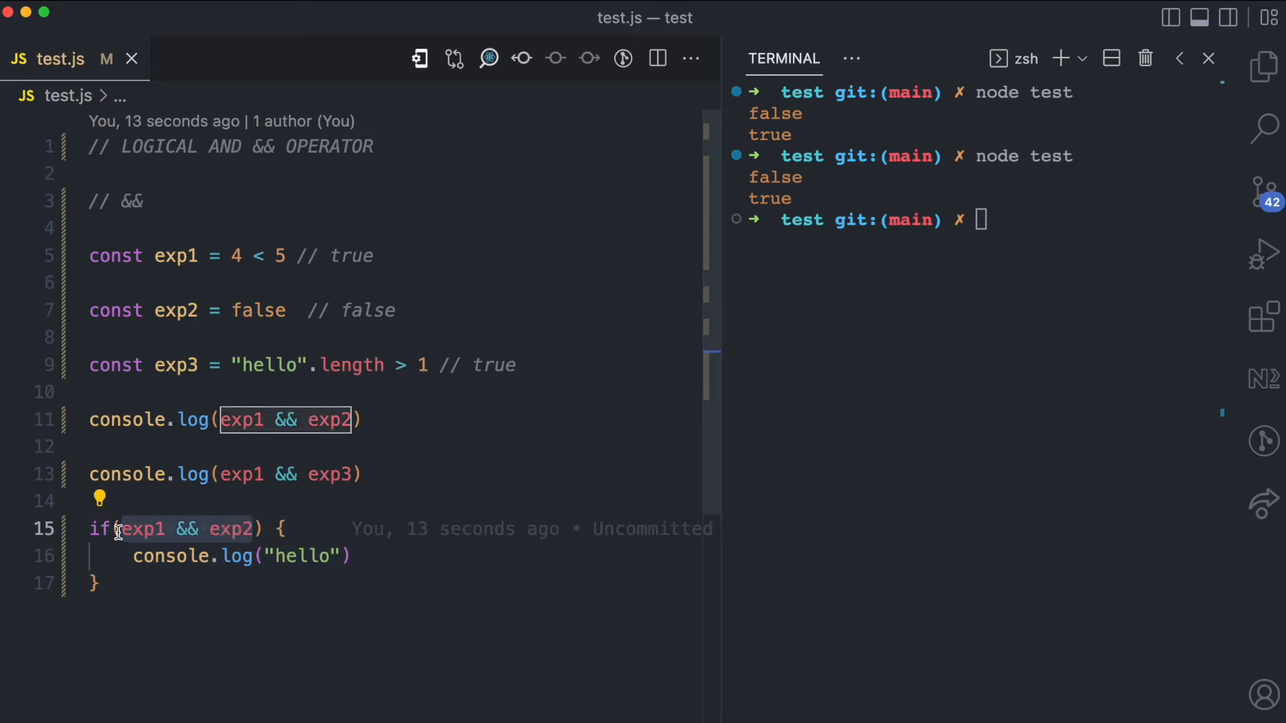
mouse_move(299, 514)
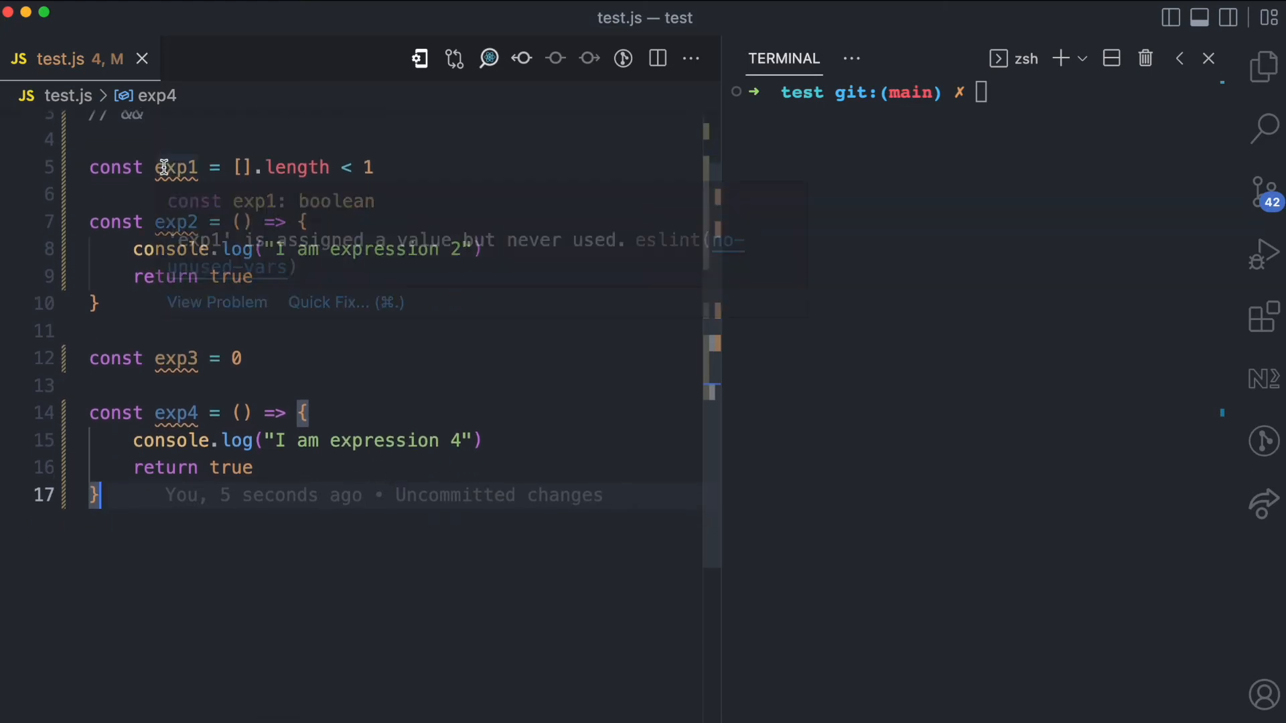
mouse_move(367, 159)
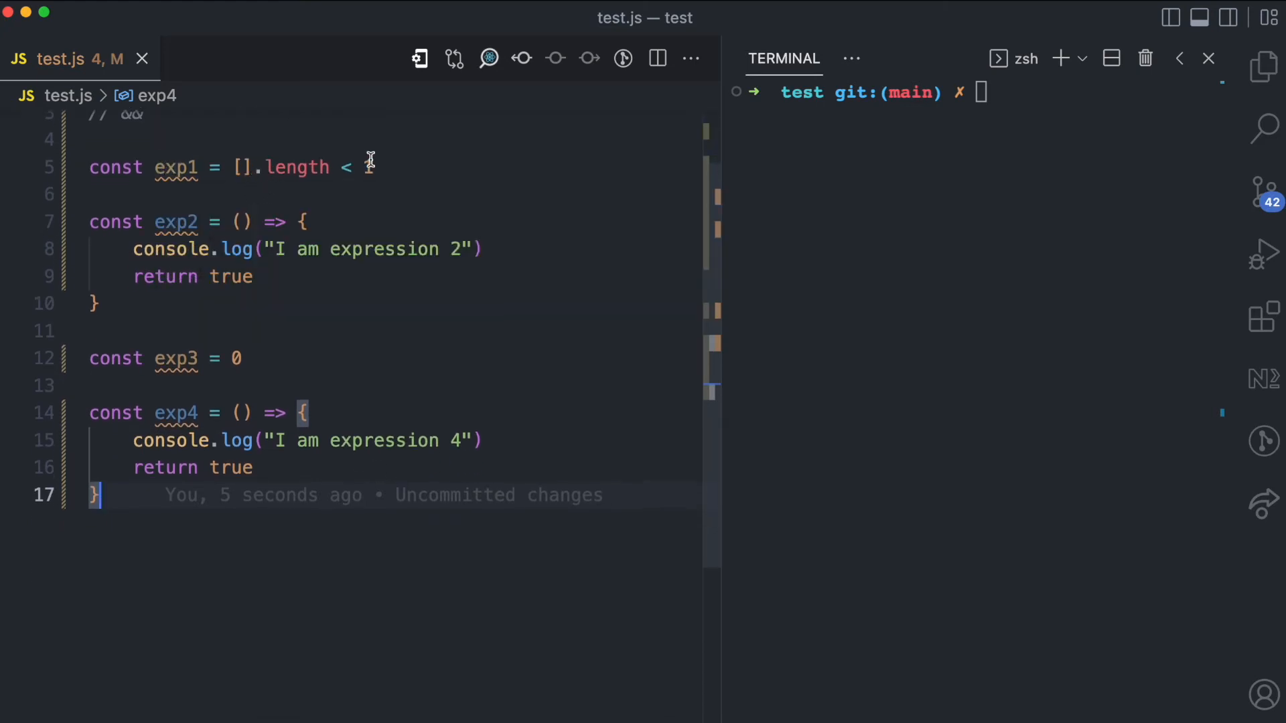
Comment exp1 and exp2 as // true, exp3 as // false, and start a console.log
type("1 // true")
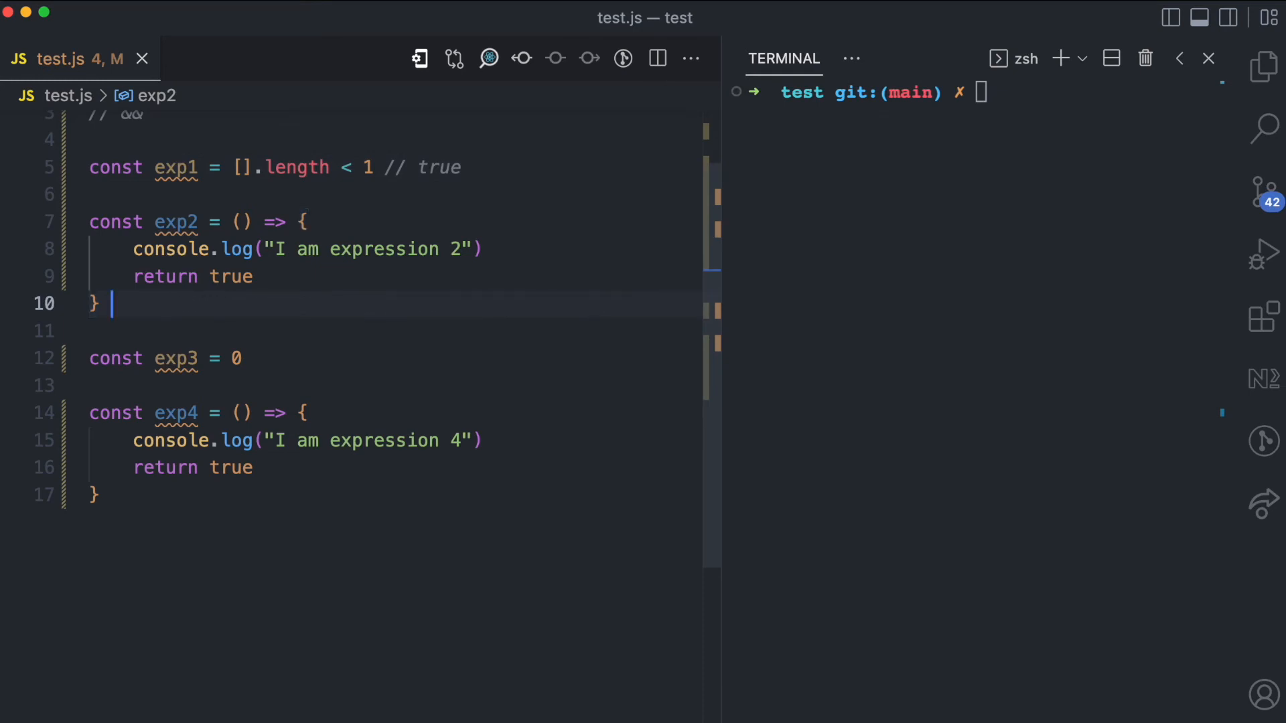
type("// true")
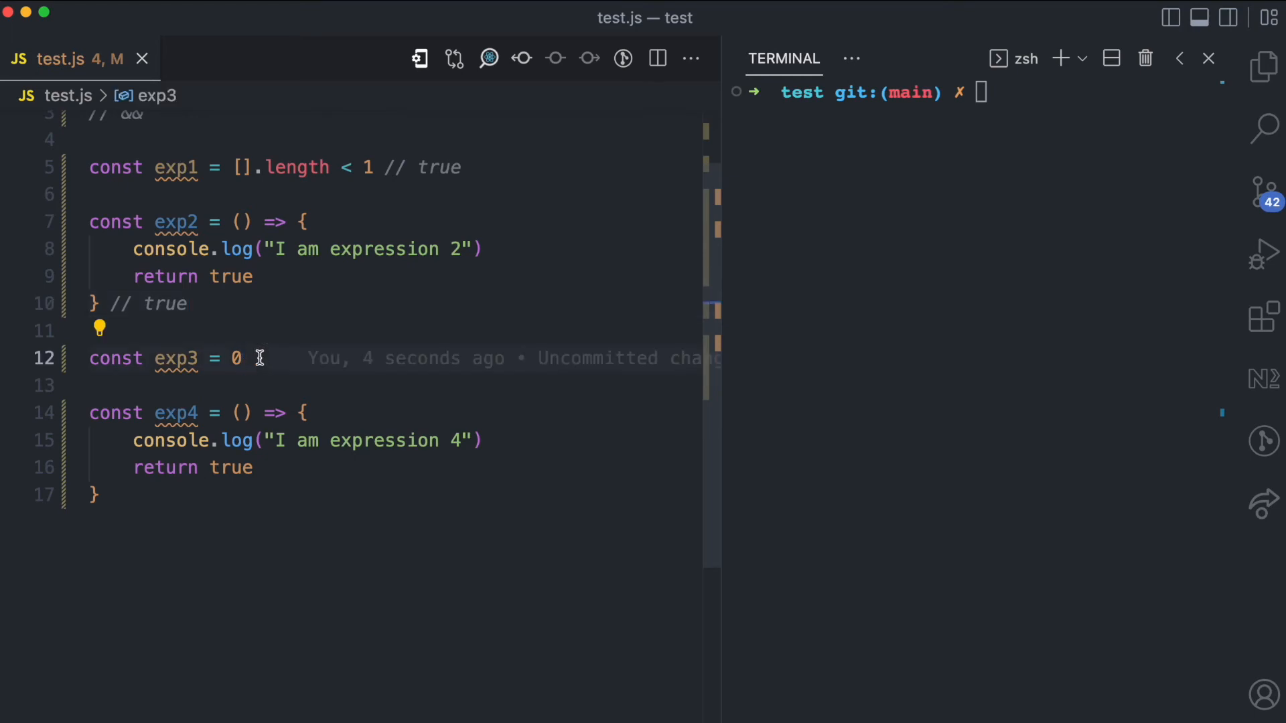
type("//")
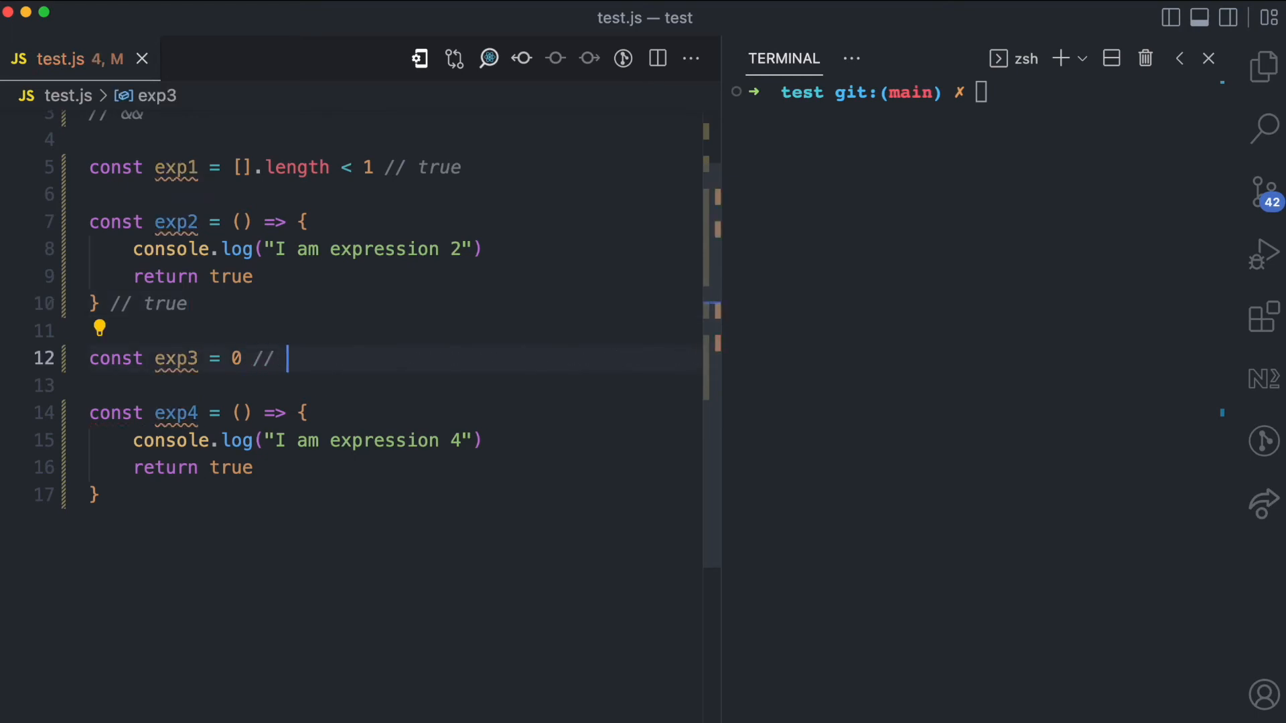
type("false")
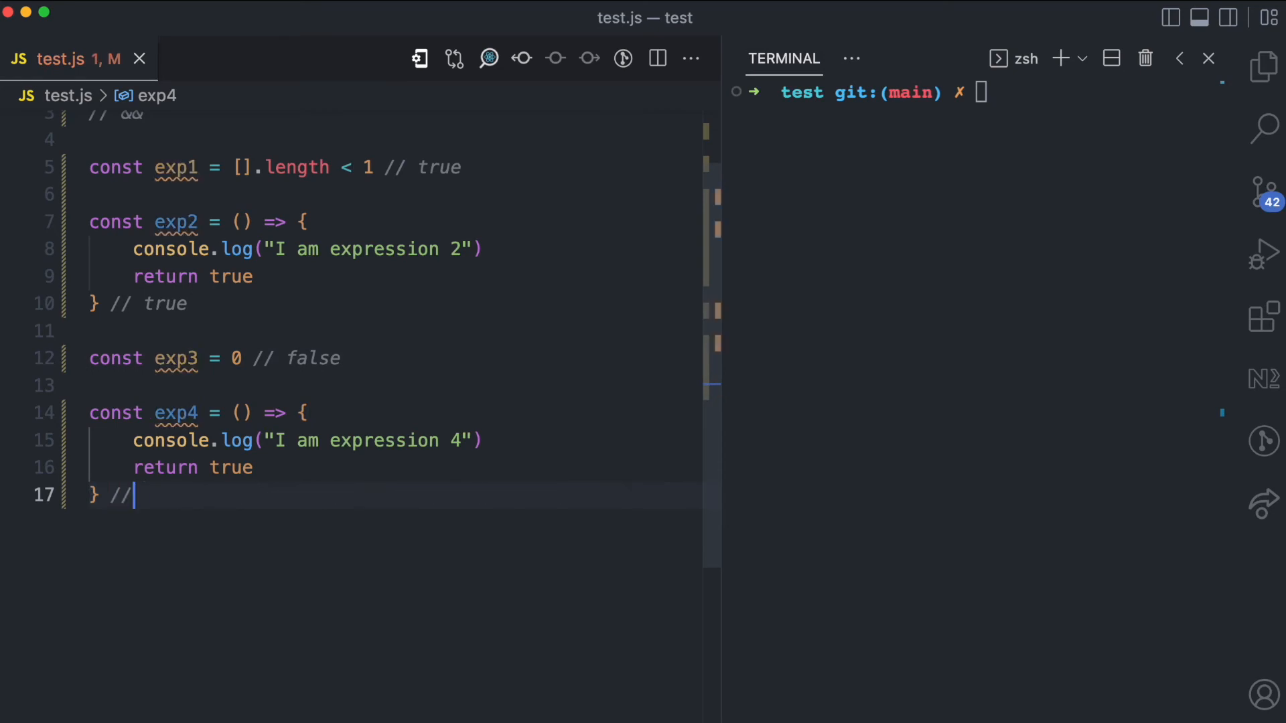
type("console.log(")
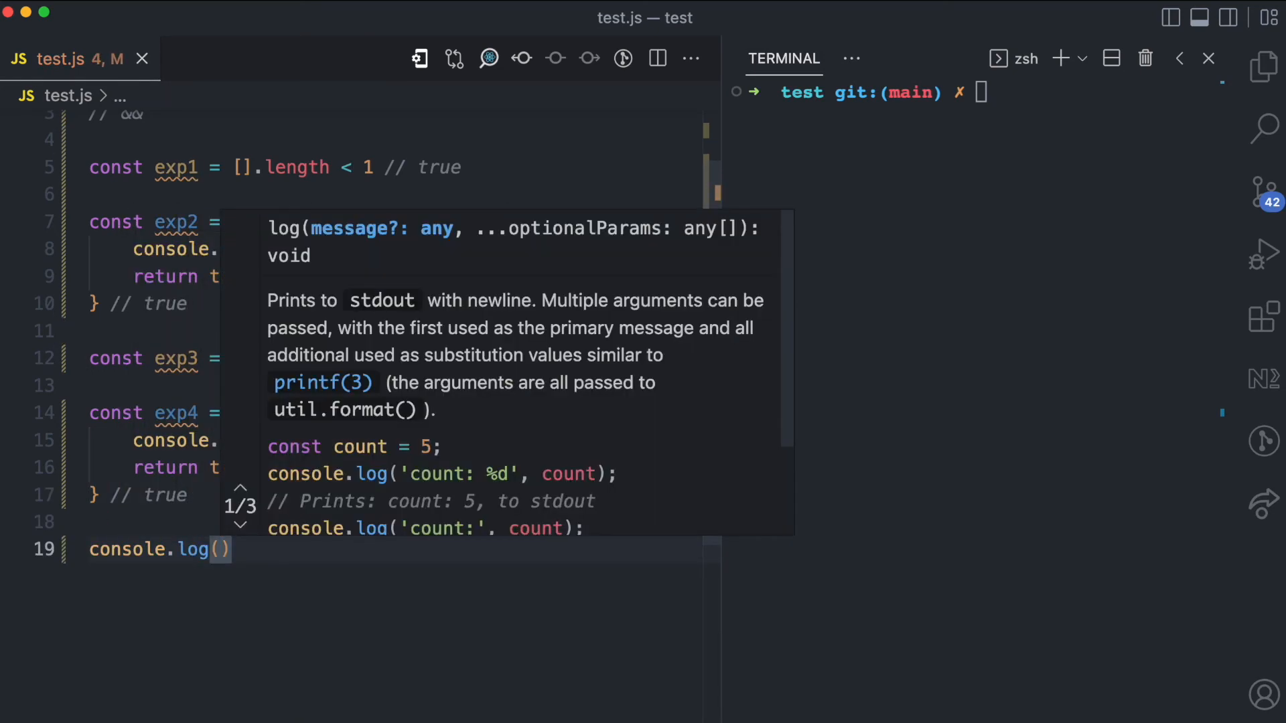
Log exp1 && exp2() && exp3 && exp4() and run node test, printing "I am expression 2" then 0
type("exp1 && exp2(")
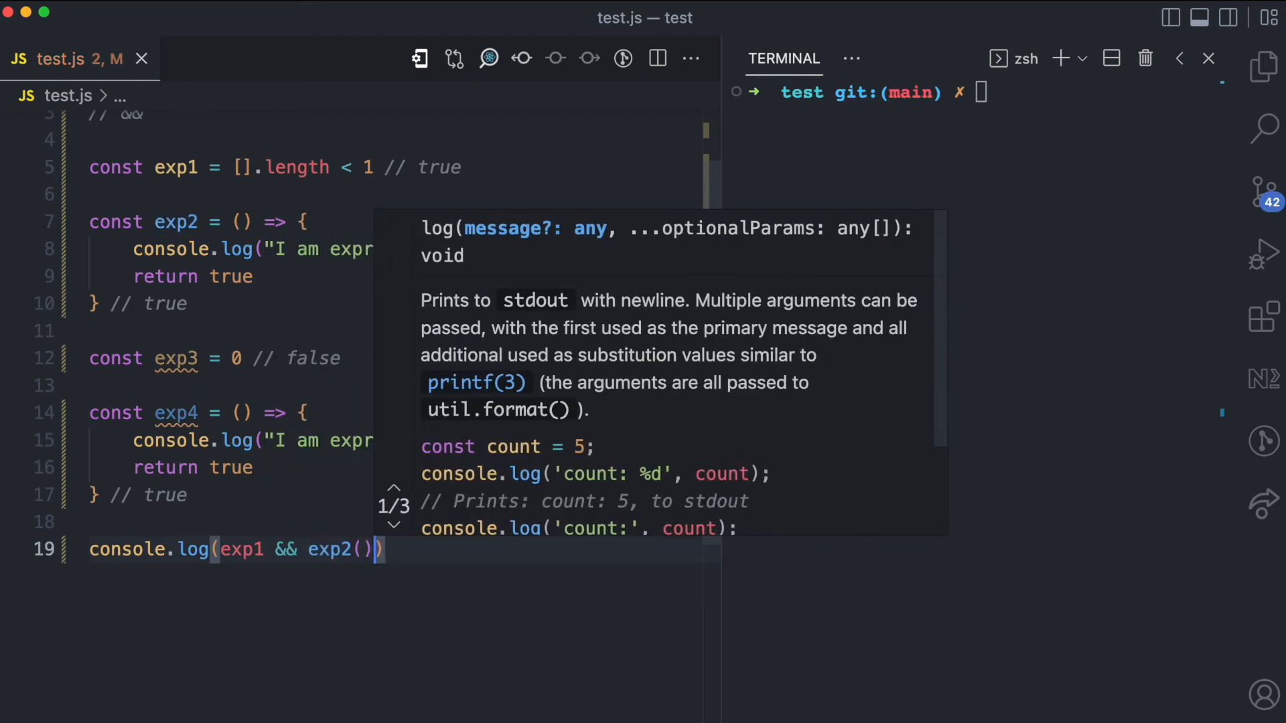
type("&& exp3 && exp4(")
left_click(979, 91)
type("node test")
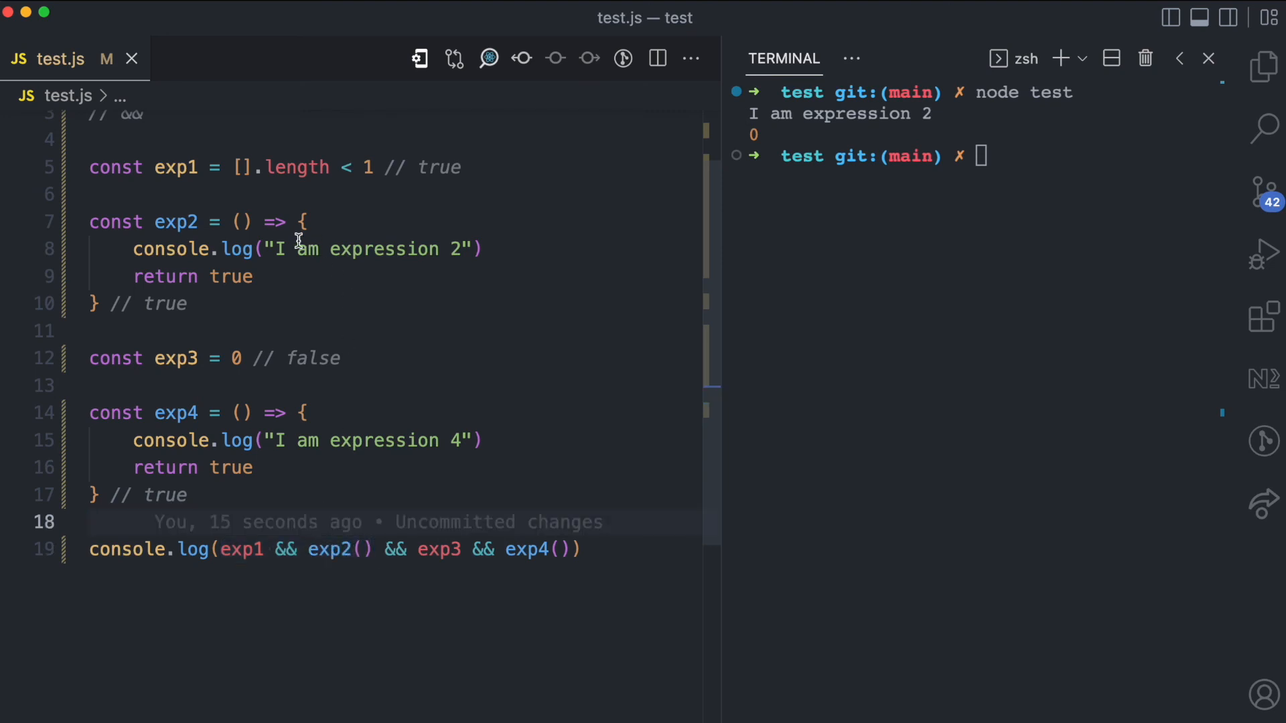
mouse_move(1047, 45)
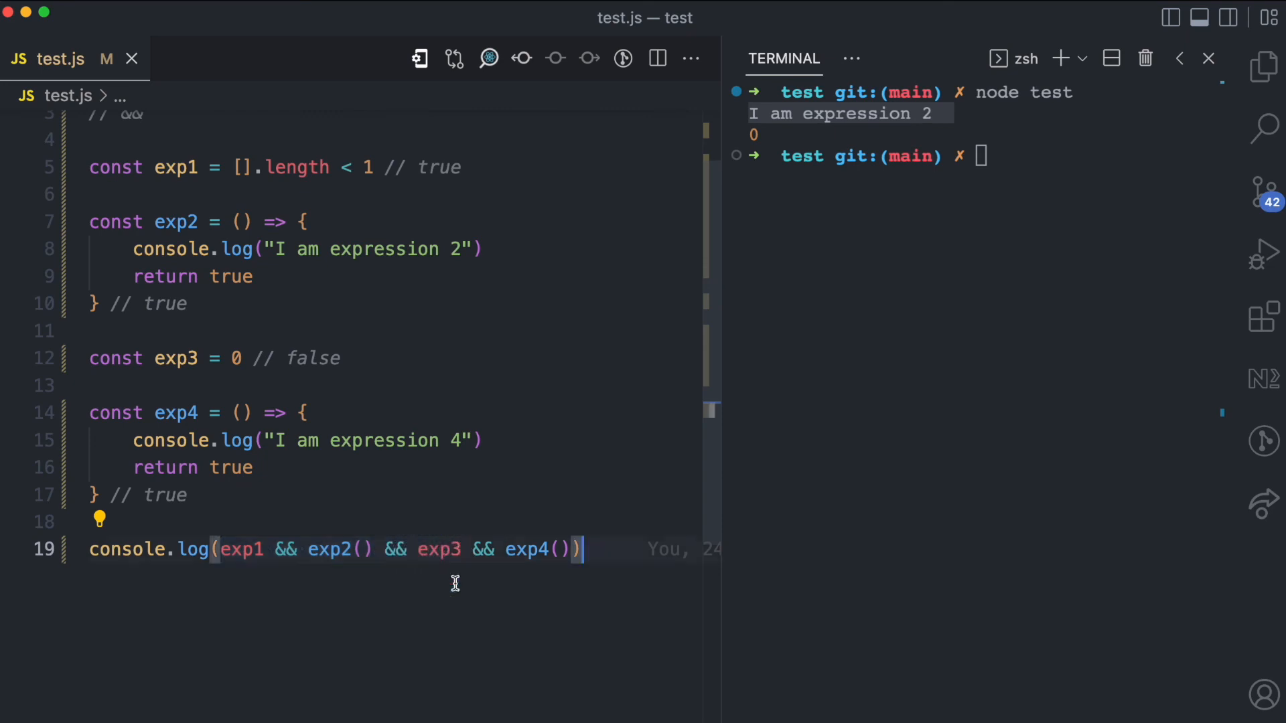
mouse_move(193, 359)
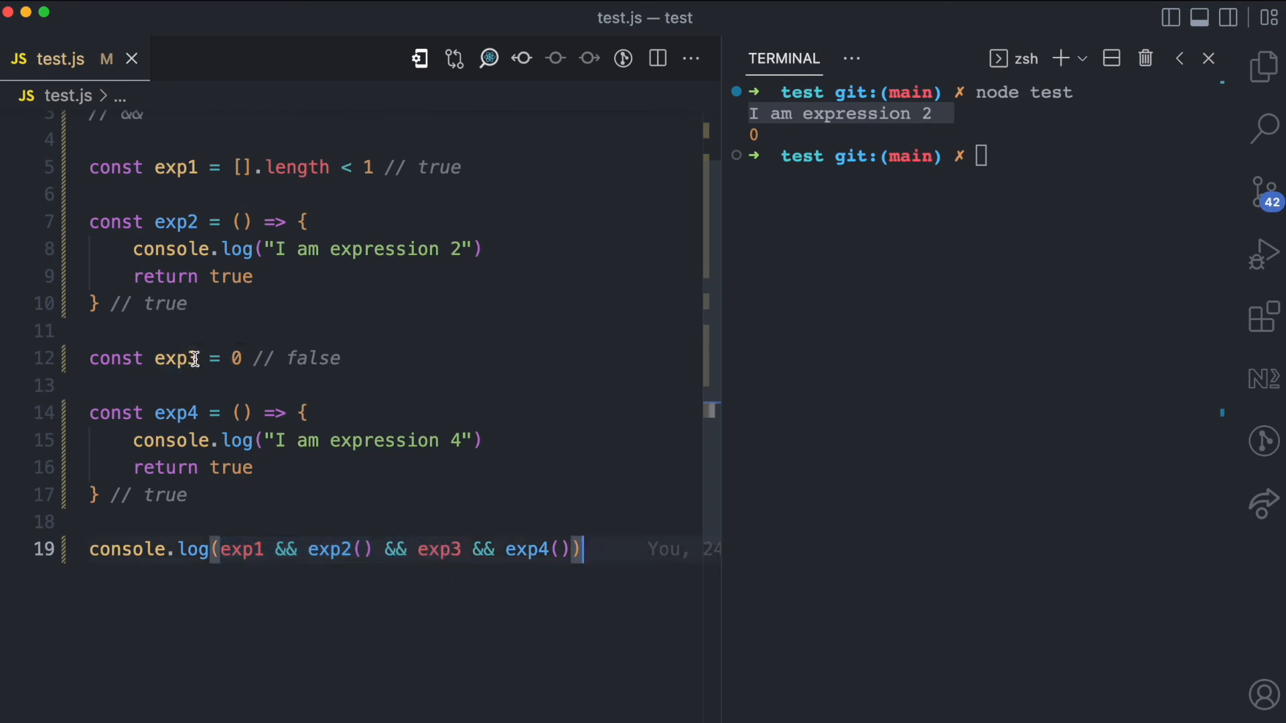
mouse_move(239, 441)
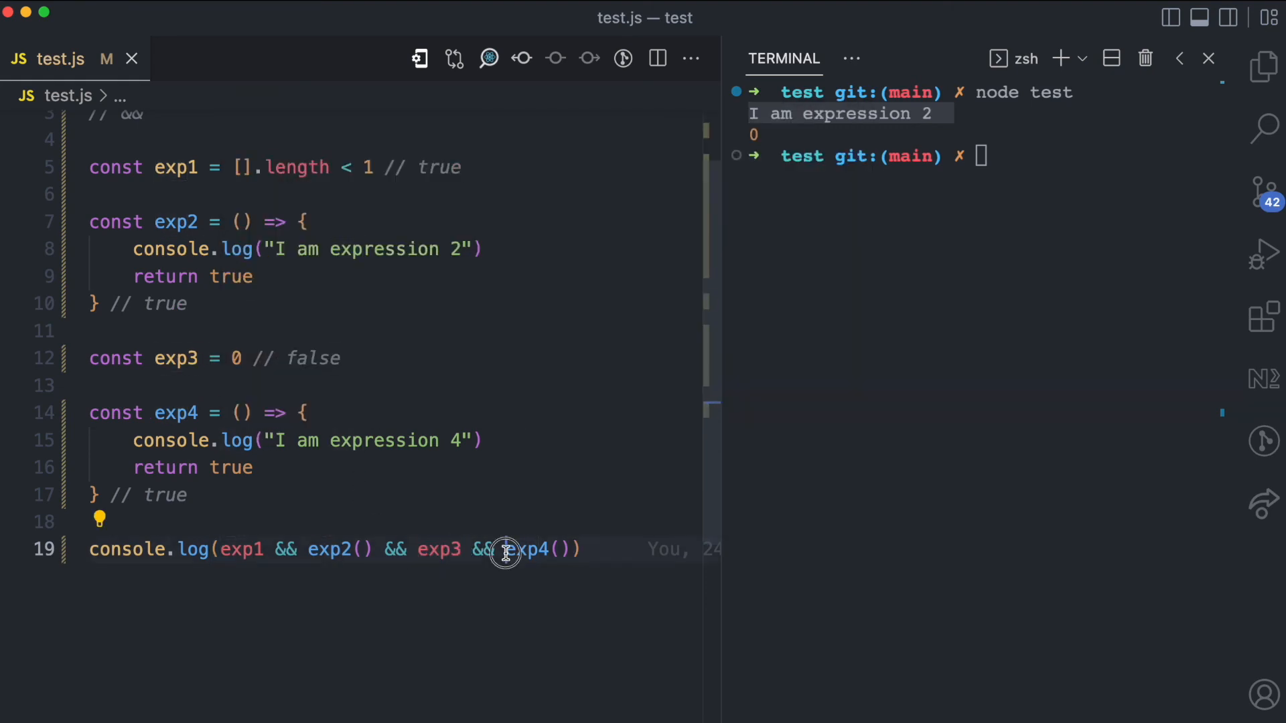
double_click(532, 549)
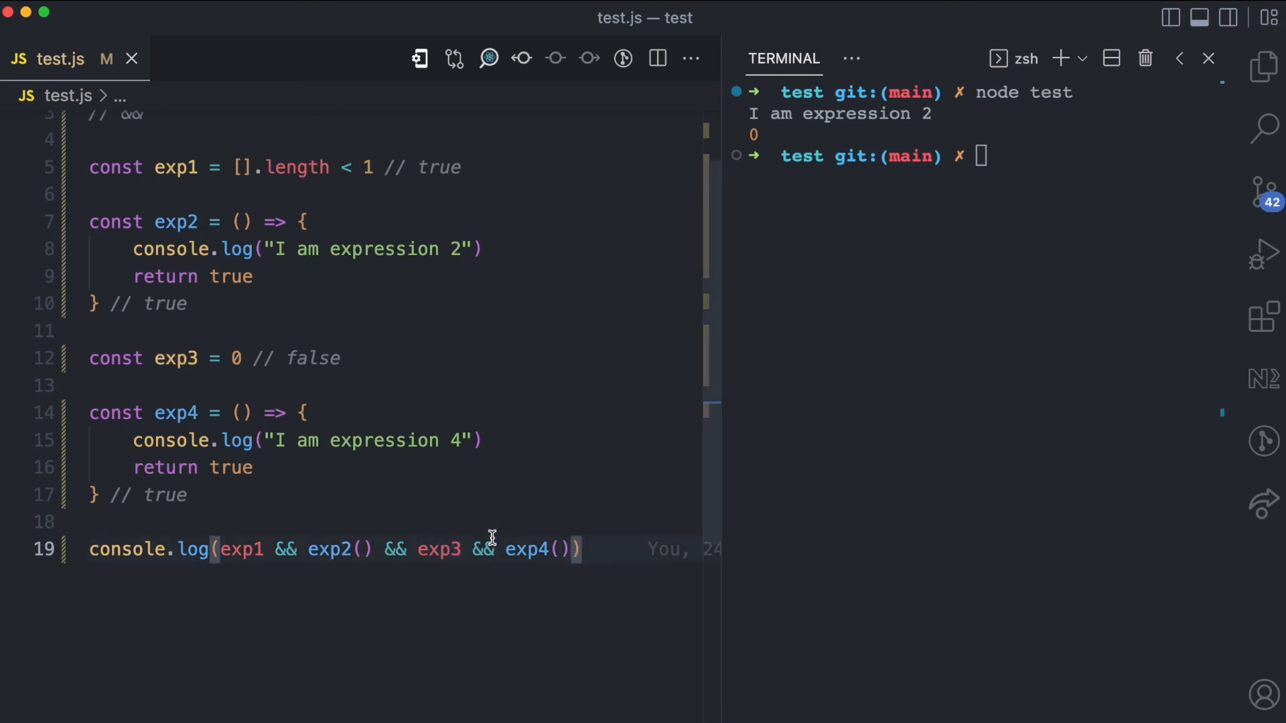
left_click(496, 549)
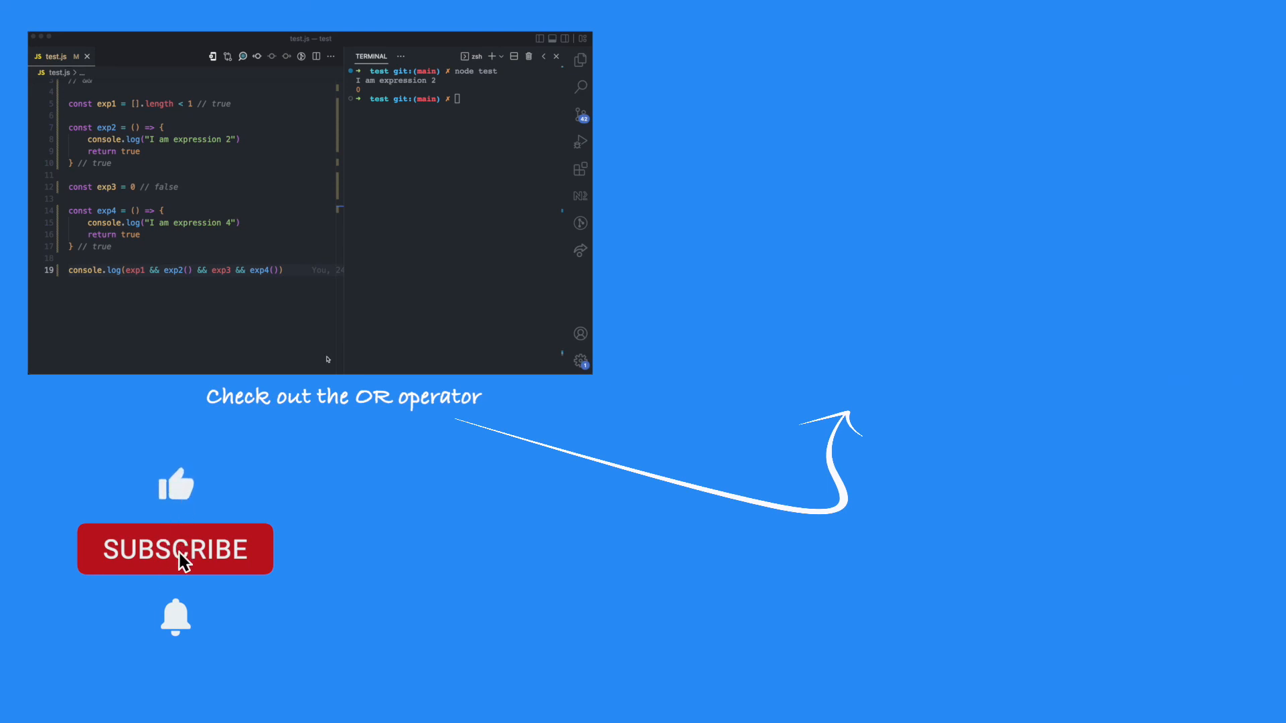
left_click(174, 549)
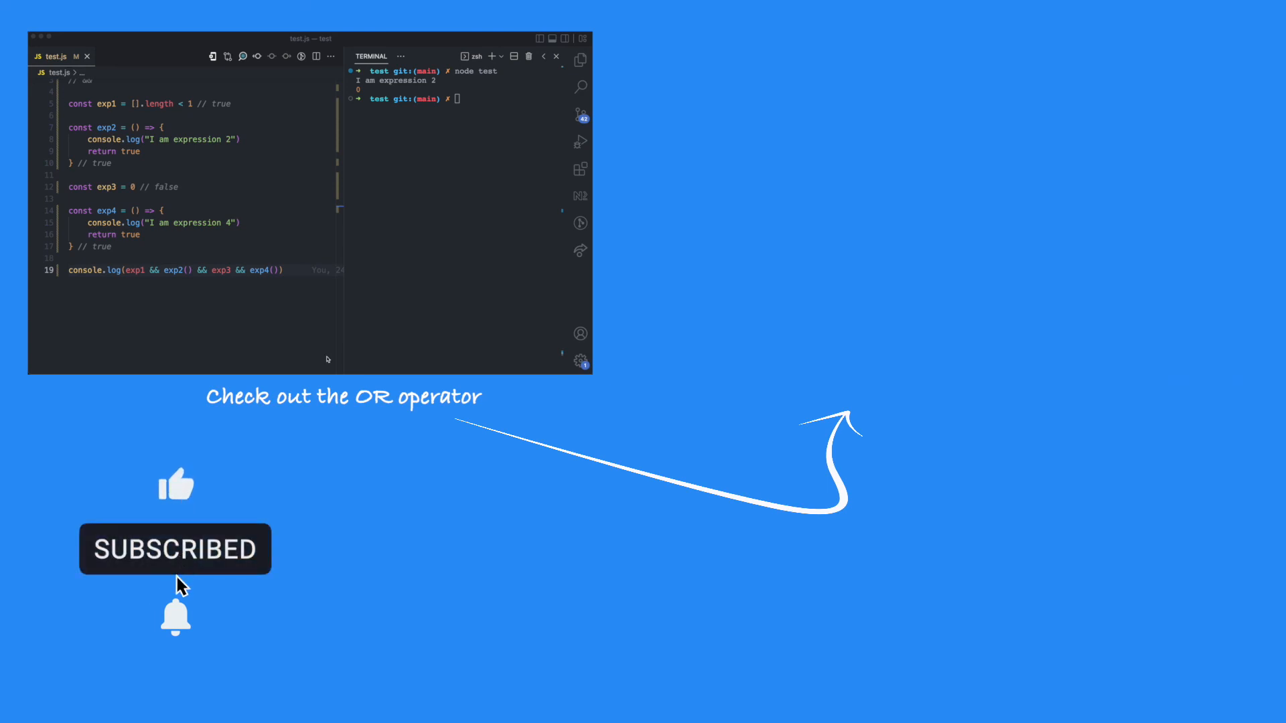